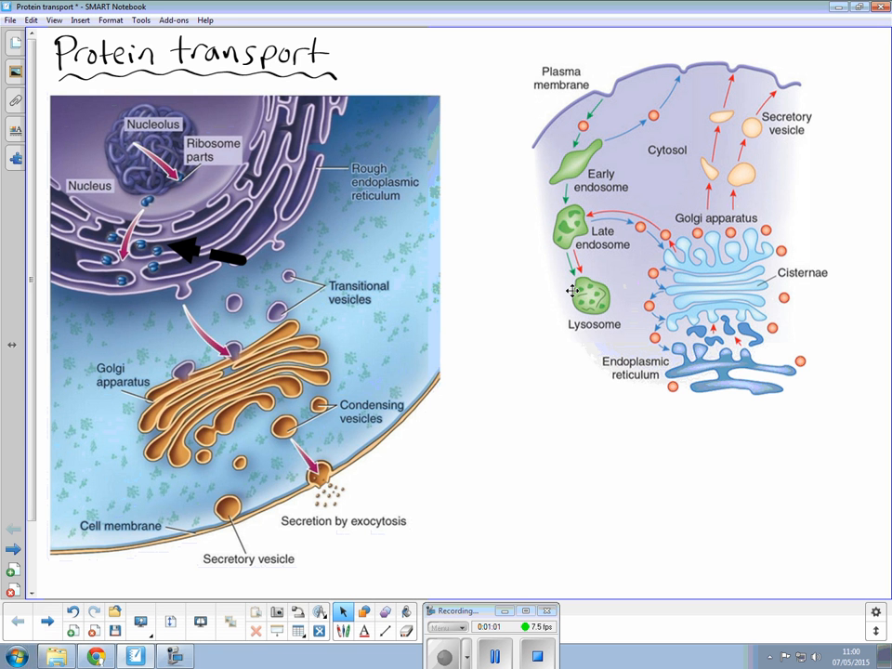
{"action": "mouse_move", "coordinate": [572, 329]}
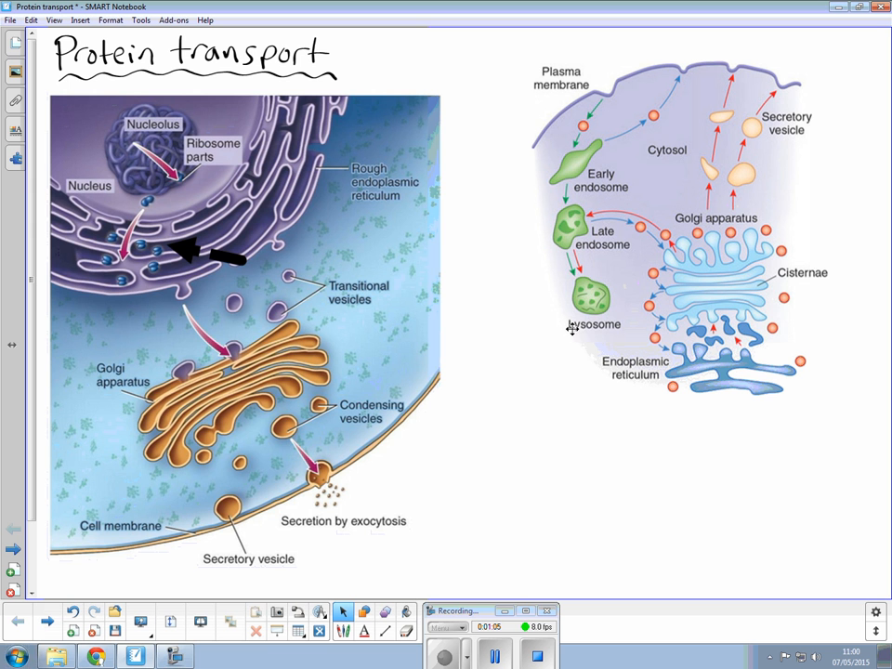
{"action": "mouse_move", "coordinate": [241, 260]}
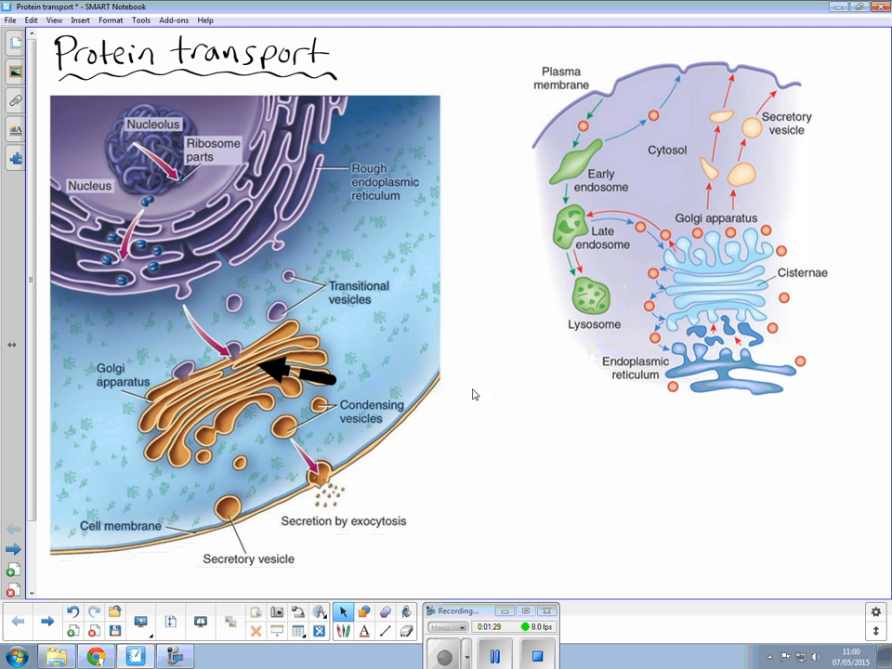
{"action": "mouse_move", "coordinate": [466, 402]}
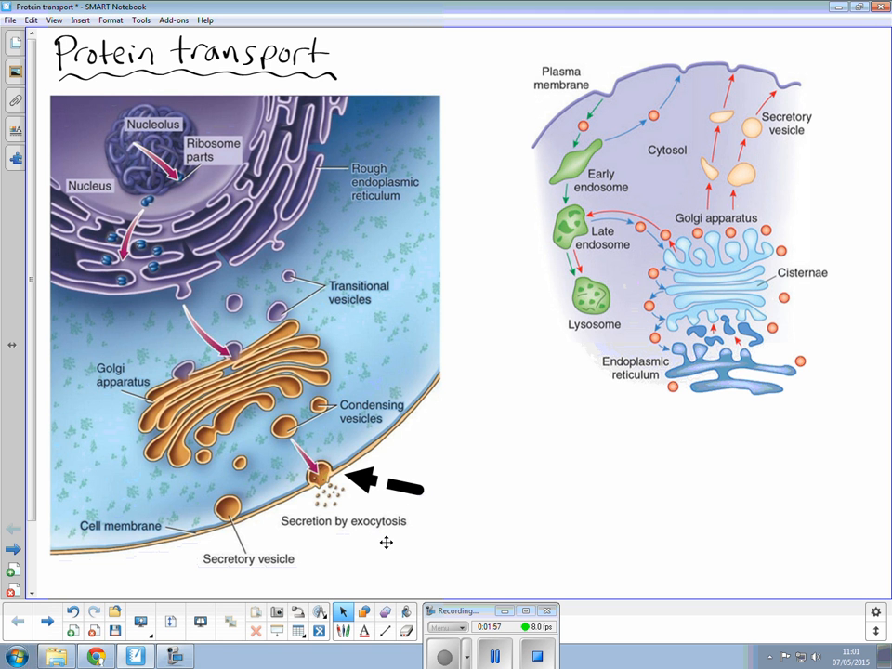
{"action": "mouse_move", "coordinate": [343, 496]}
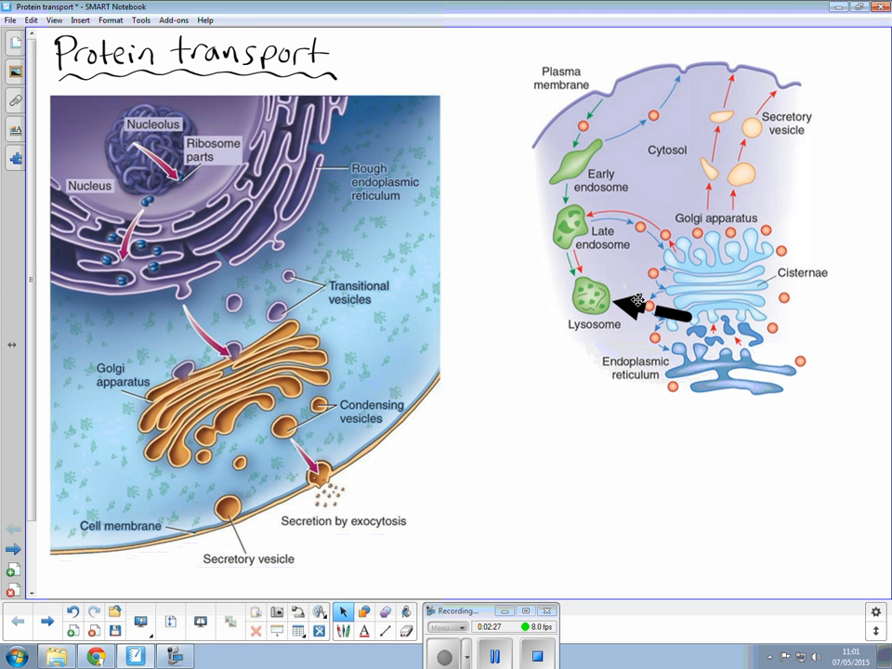
{"action": "mouse_move", "coordinate": [637, 306]}
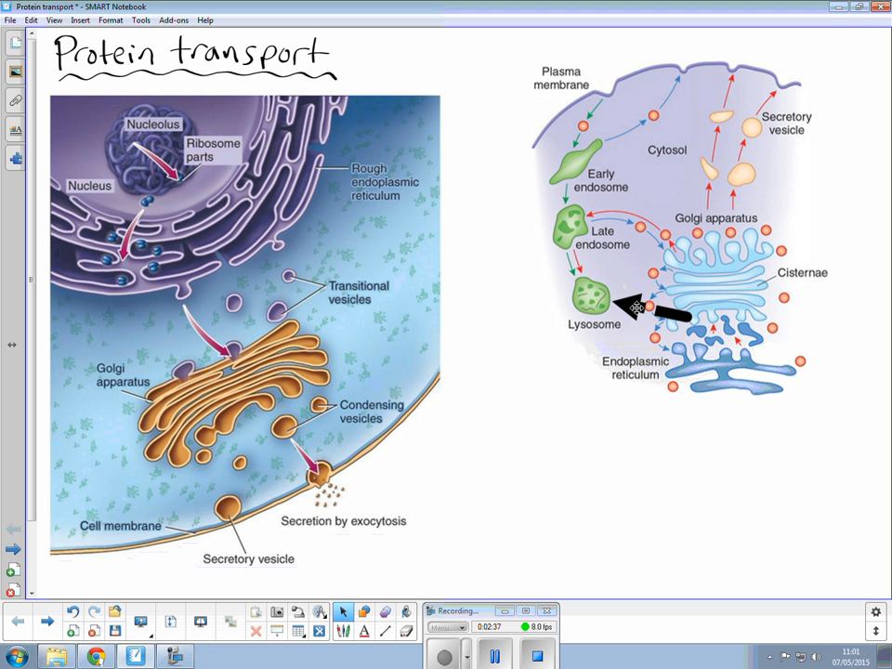
{"action": "mouse_move", "coordinate": [641, 307]}
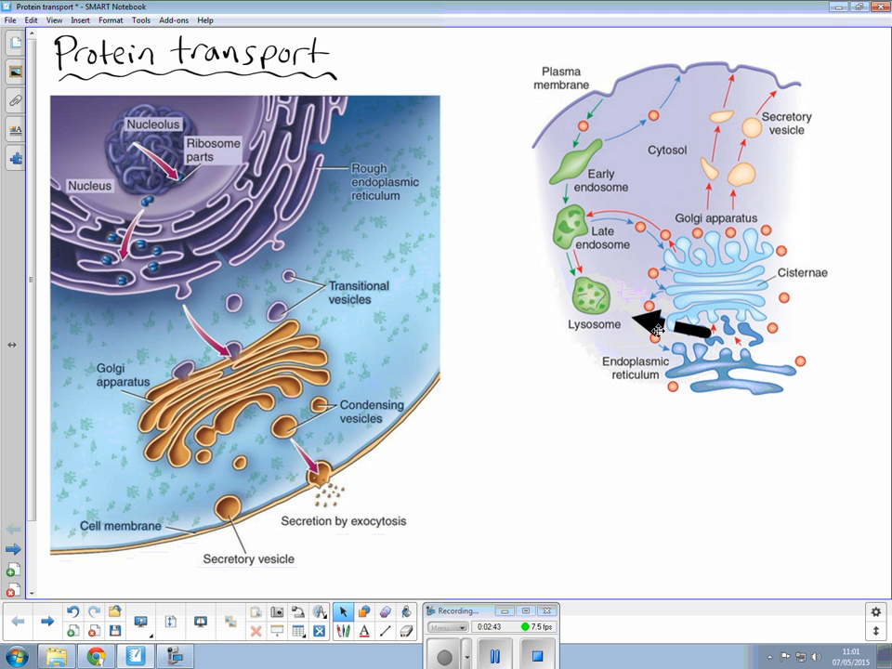
Step: Move the arrow off the lysosome into the empty space below the right-hand diagram
{"action": "left_click_drag", "start_coordinate": [660, 330], "coordinate": [302, 428]}
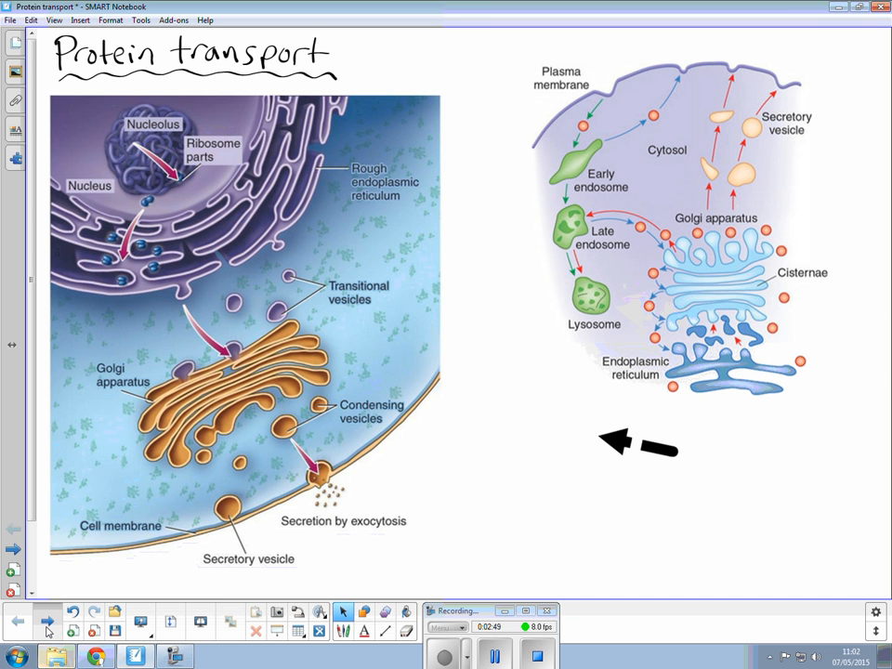
Step: Advance to the handwritten protein-synthesis flowchart page
{"action": "left_click", "coordinate": [45, 618]}
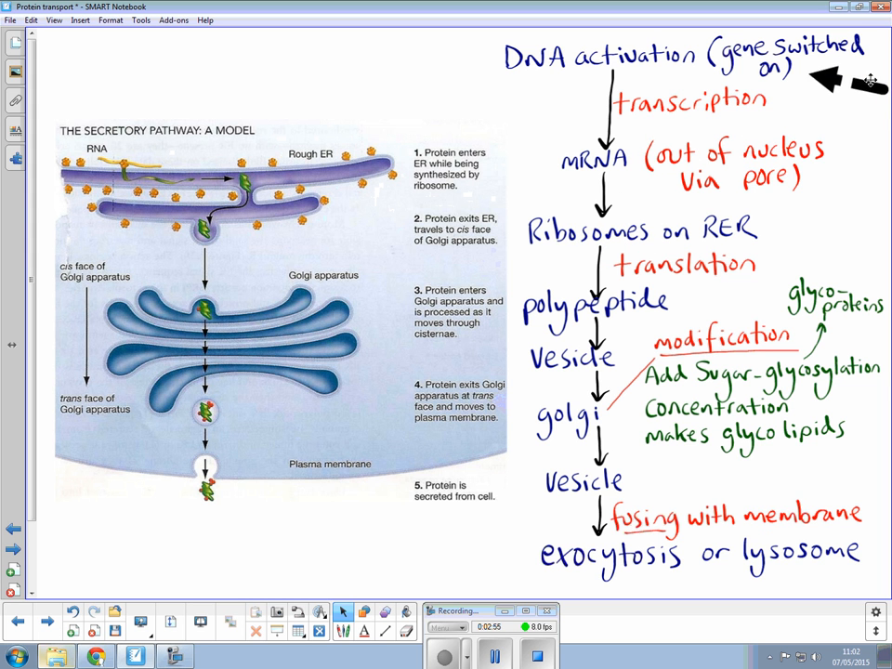
{"action": "mouse_move", "coordinate": [860, 103]}
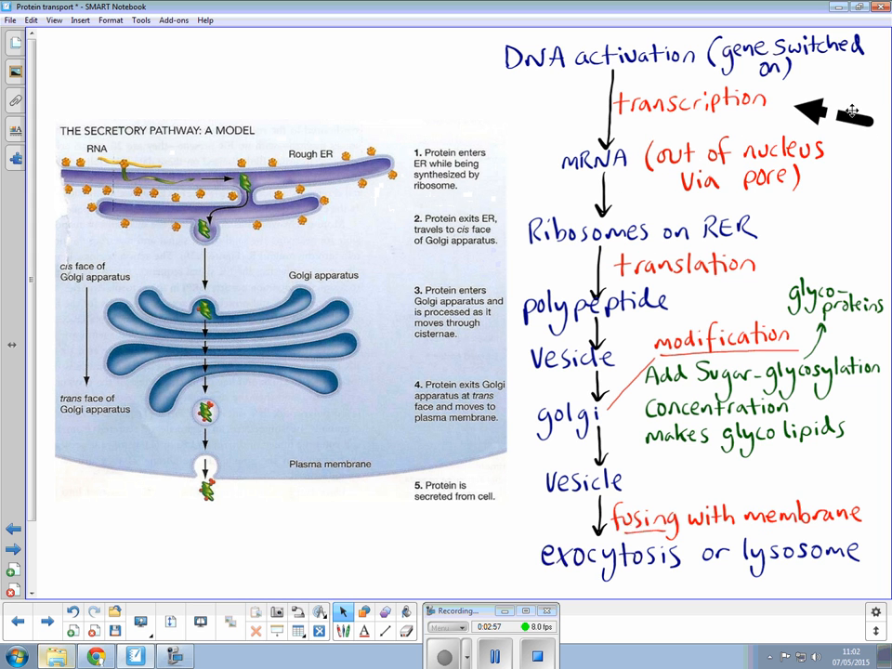